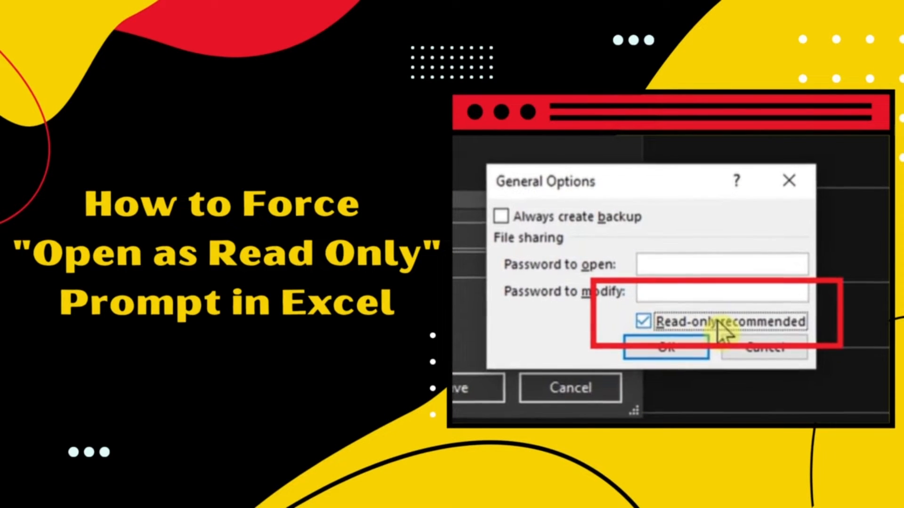
- Reach the Save As page with This PC selected as the save location
left_click(666, 348)
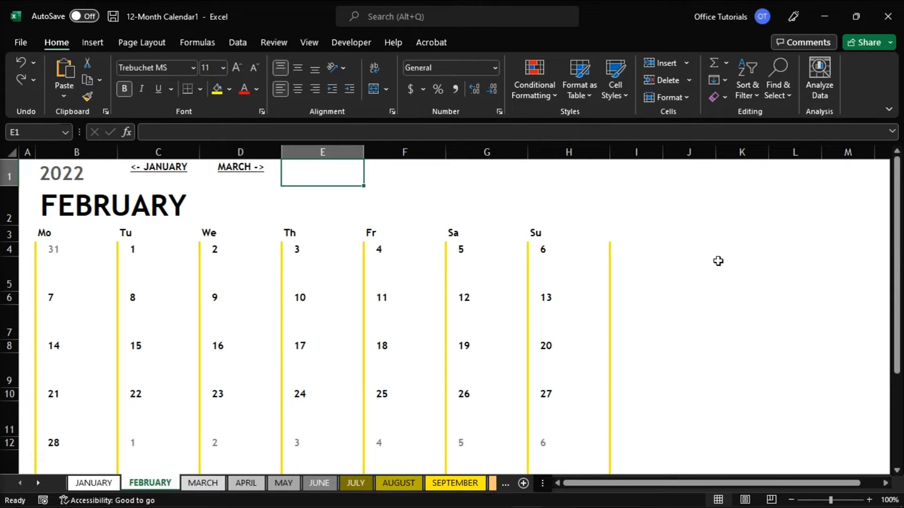
mouse_move(710, 265)
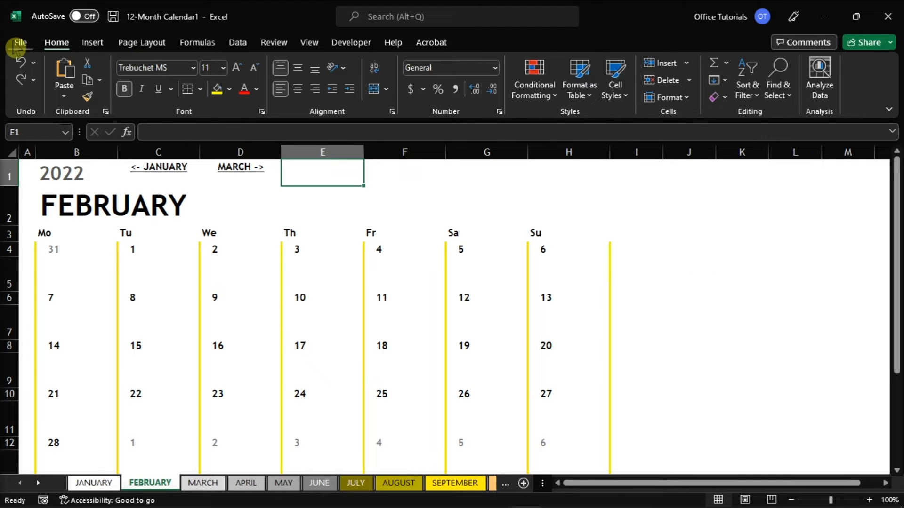
left_click(20, 43)
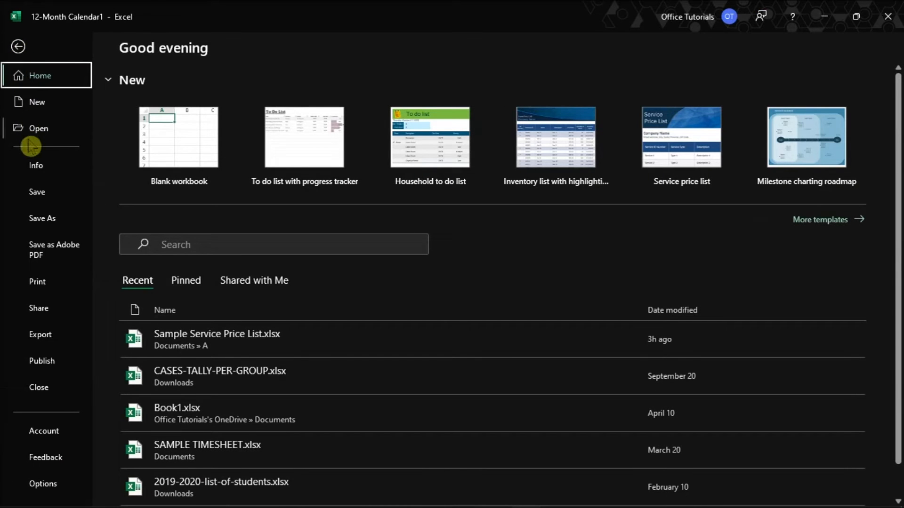
left_click(42, 218)
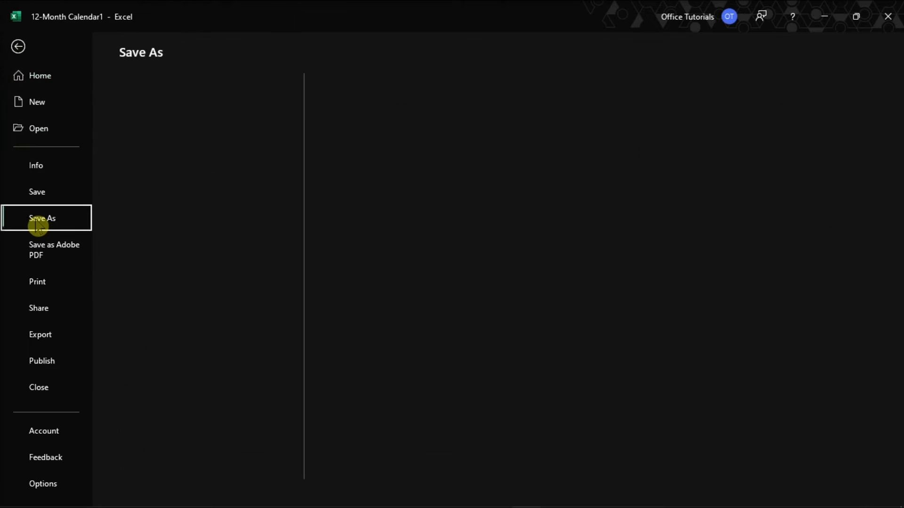
left_click(42, 218)
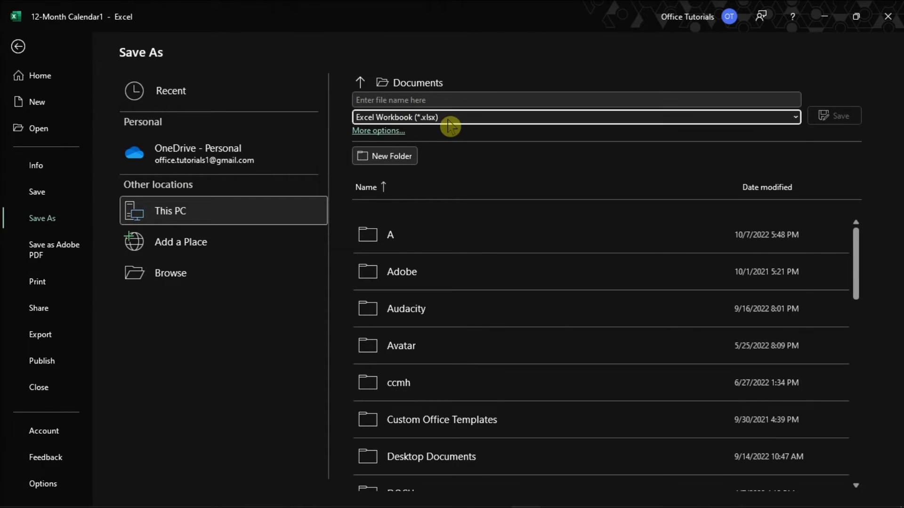
- Keep Excel Workbook (*.xlsx) as the file type and go to More options for the full Save As dialog
left_click(575, 117)
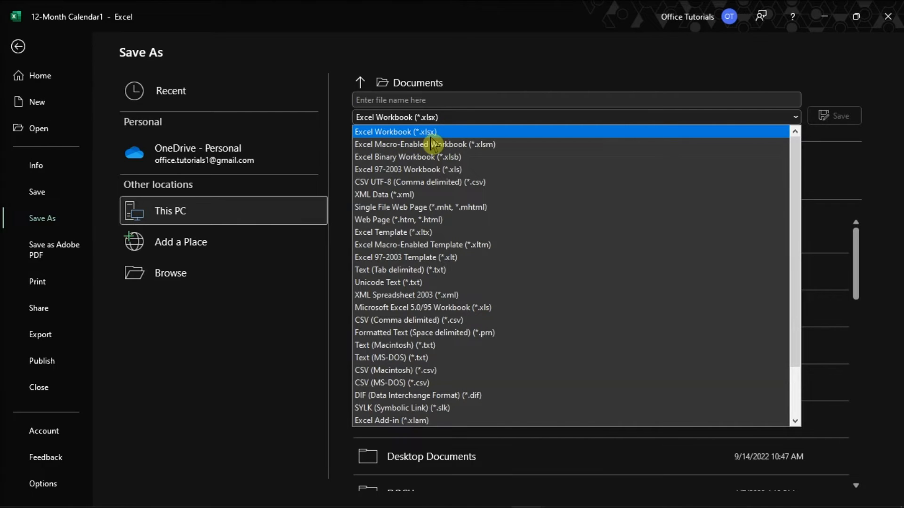
left_click(396, 132)
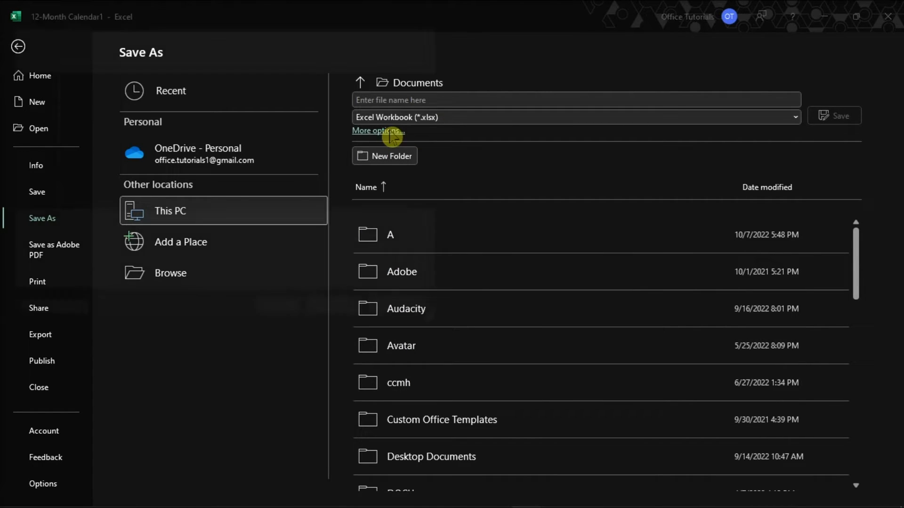
left_click(379, 131)
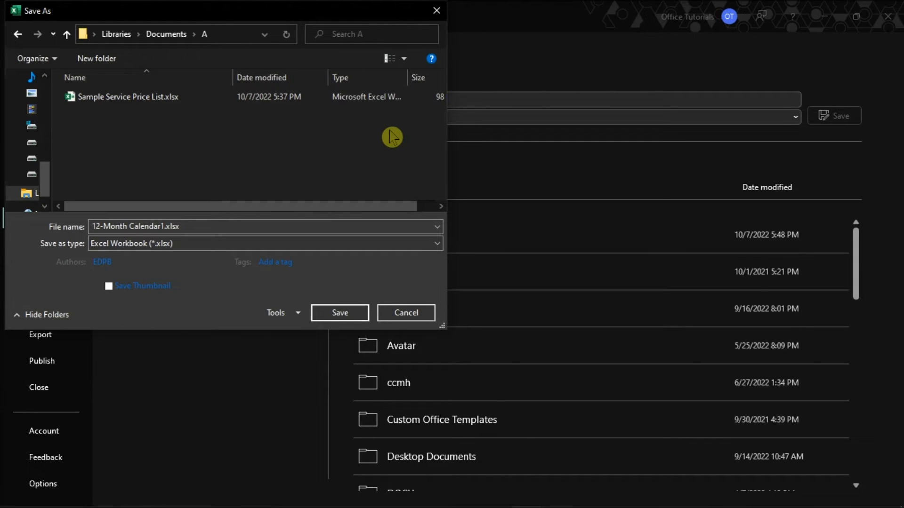
- Turn on 'Read-only recommended' in Tools > General Options and confirm
left_click(279, 313)
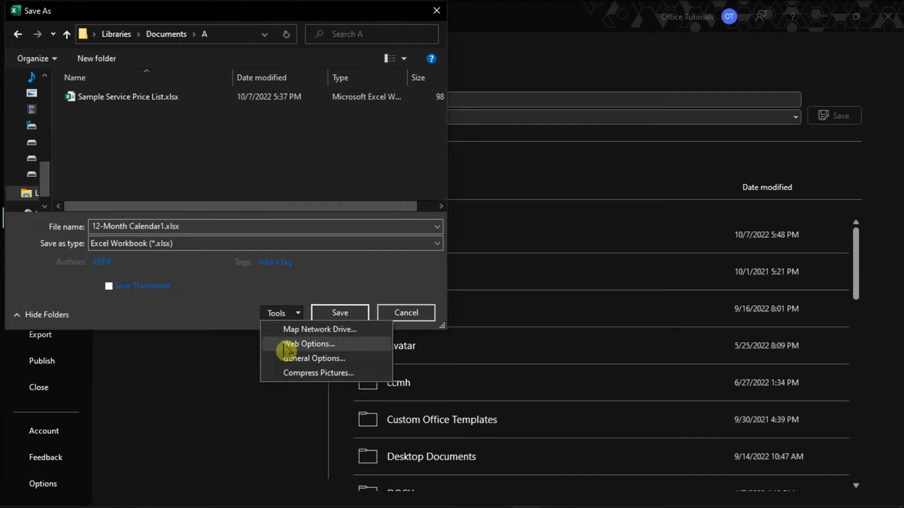
mouse_move(316, 367)
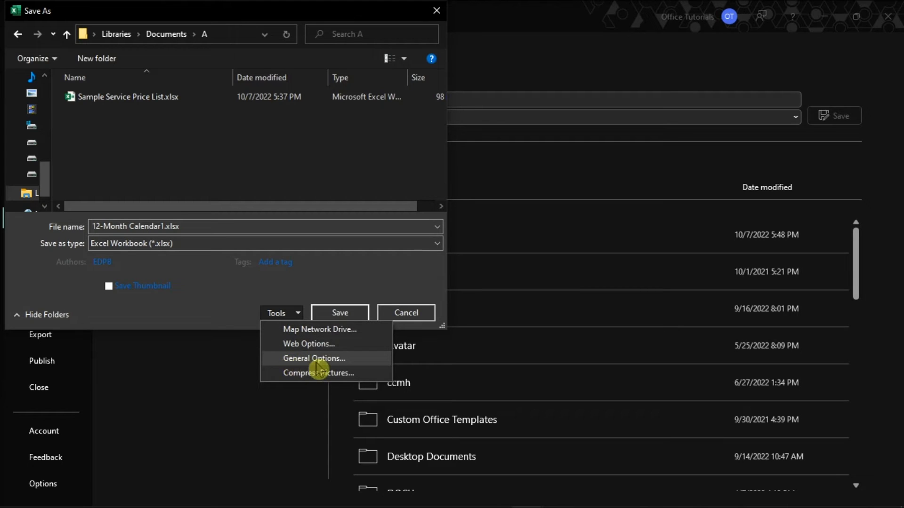
left_click(313, 357)
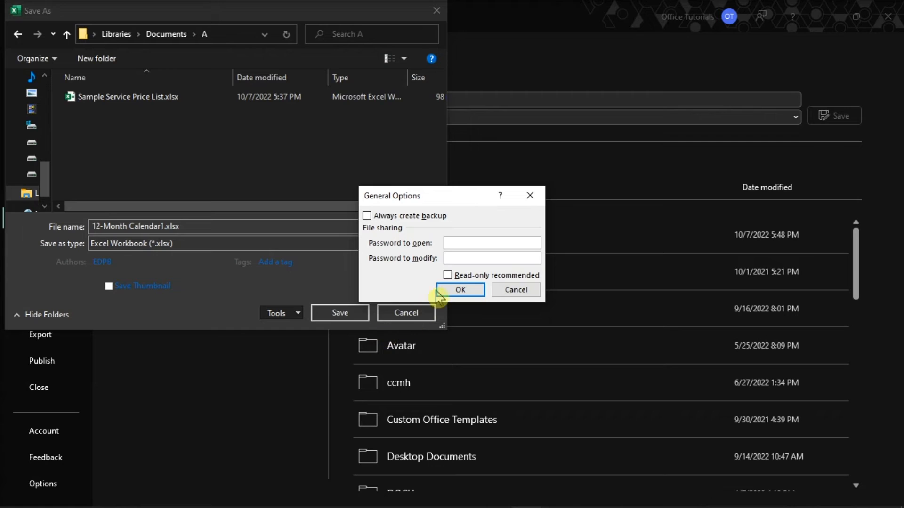
left_click(448, 275)
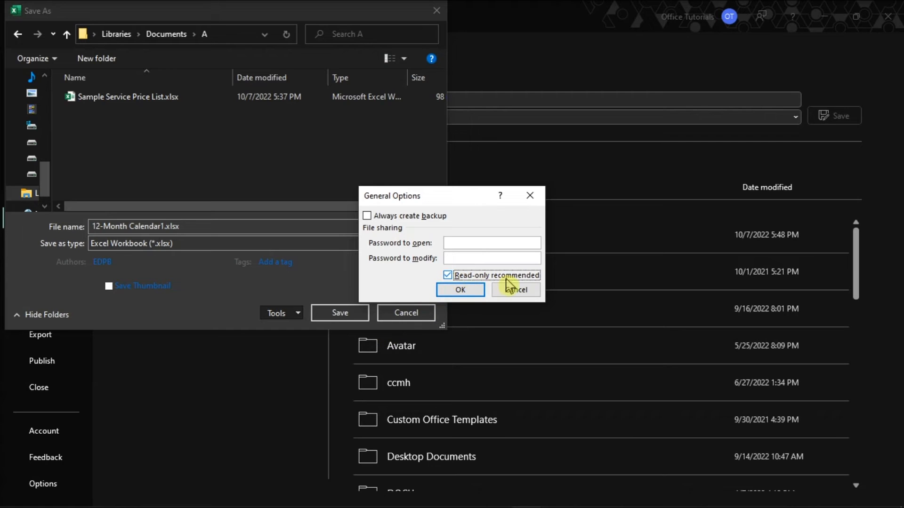
left_click(515, 289)
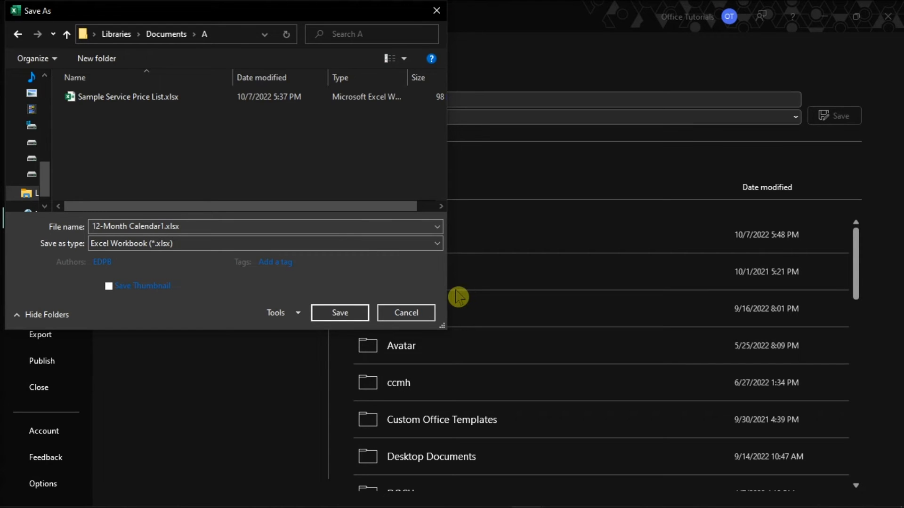
- Save 12-Month Calendar1.xlsx with the read-only recommendation applied
left_click(339, 312)
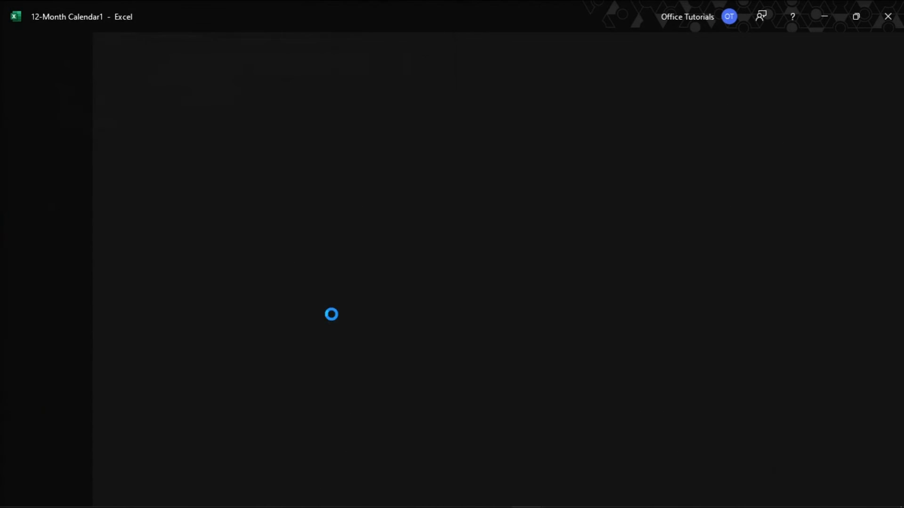